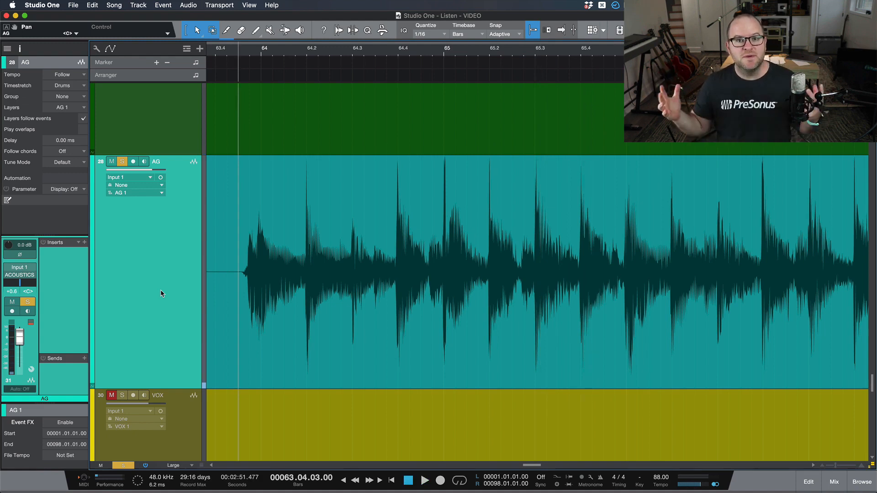
# - Pan the AG acoustic guitar track left to L85, revealing AG 3 beneath it
pyautogui.rightClick(161, 294)
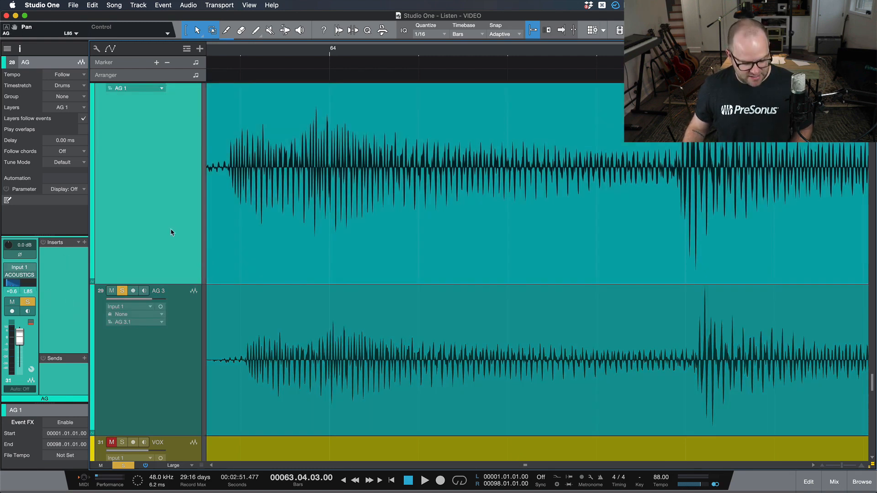
pyautogui.click(425, 481)
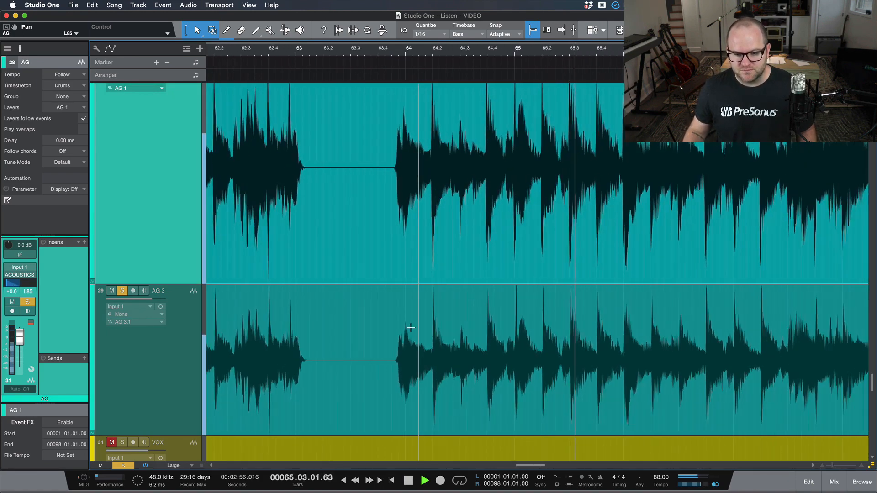
pyautogui.click(412, 480)
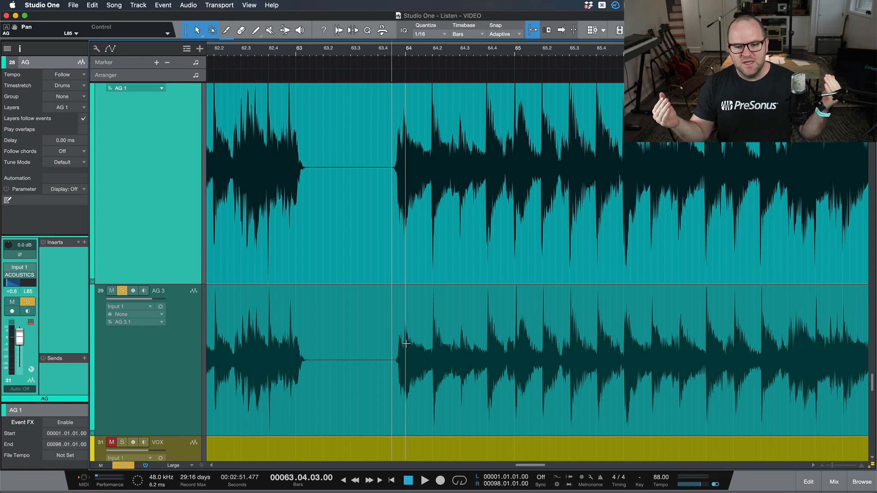
pyautogui.moveTo(711, 470)
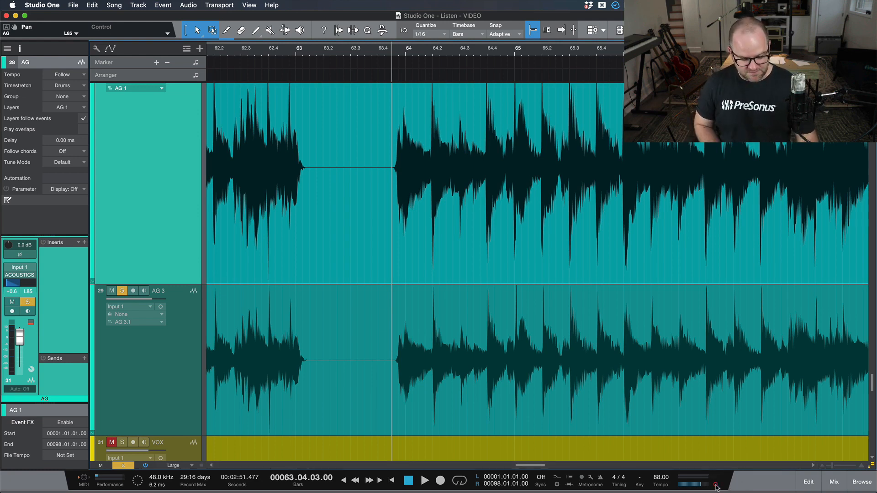
# - Select the AG 3 track to show its hard-right pan opposite AG in the Inspector
pyautogui.click(424, 481)
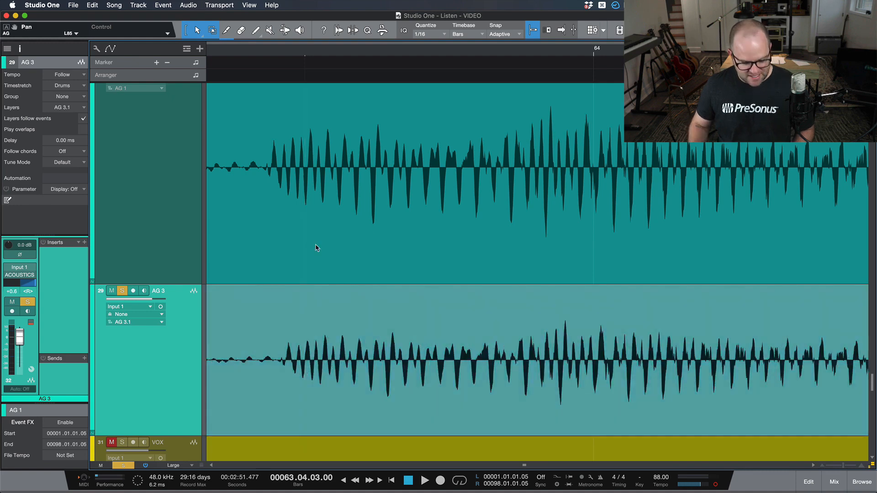
pyautogui.click(424, 481)
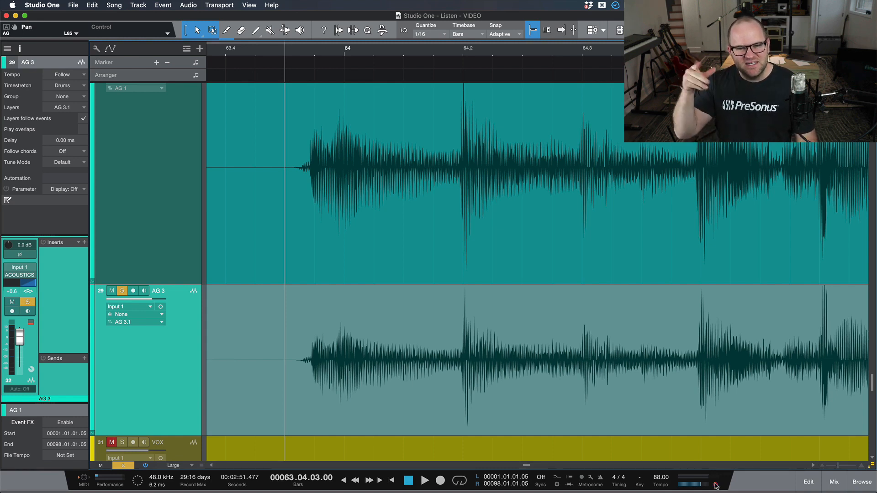
# - Reselect the AG track to check its L85 pan, lining up AG and AG 3 at bar 64
pyautogui.click(425, 481)
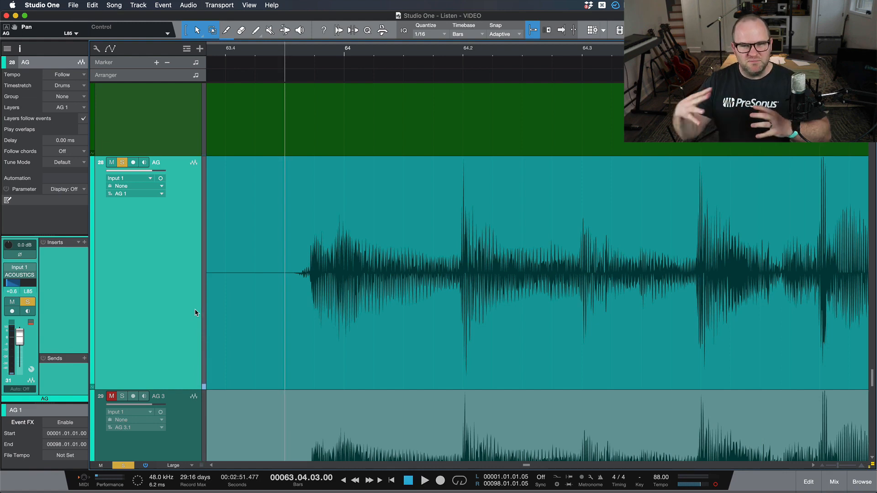
pyautogui.moveTo(136, 383)
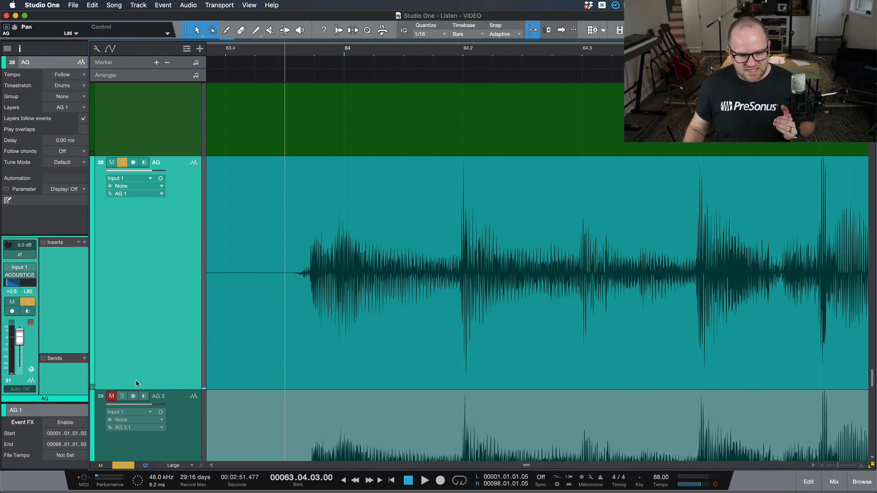
pyautogui.click(122, 396)
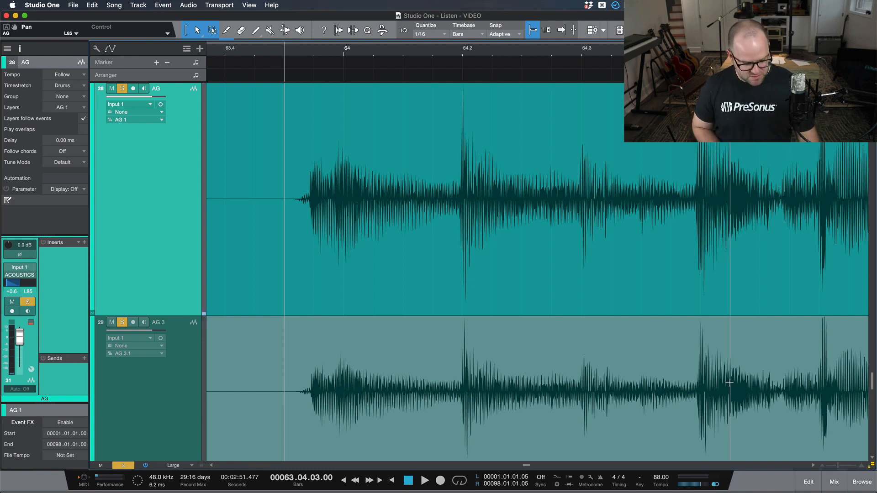
# - Solo AG and AG 2 with AG 2 panned fully right to compare the two takes
pyautogui.click(428, 480)
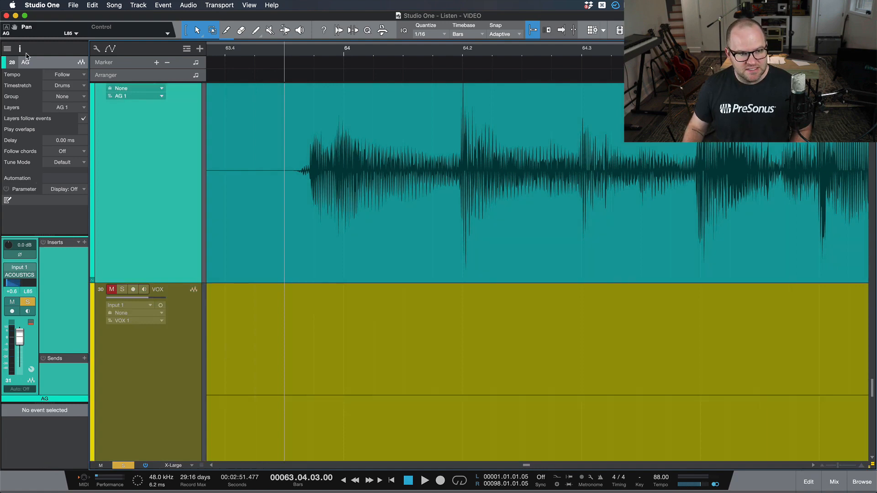
pyautogui.click(8, 47)
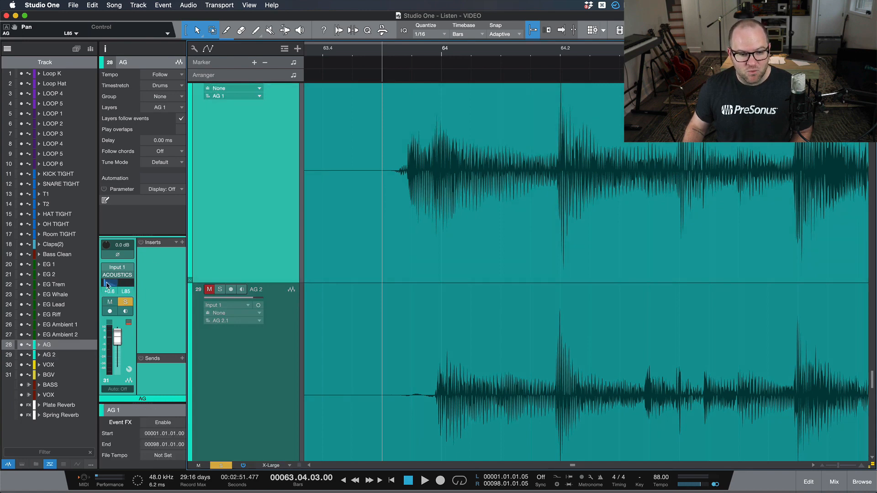
pyautogui.click(49, 354)
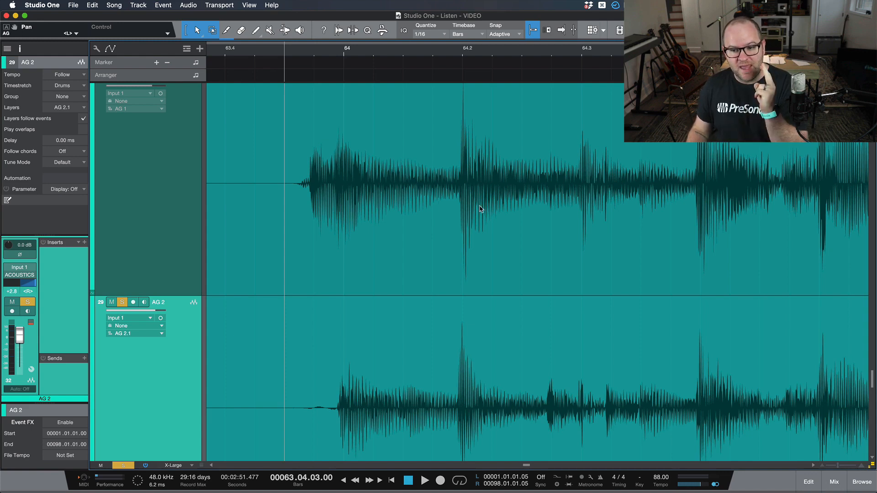
pyautogui.moveTo(508, 223)
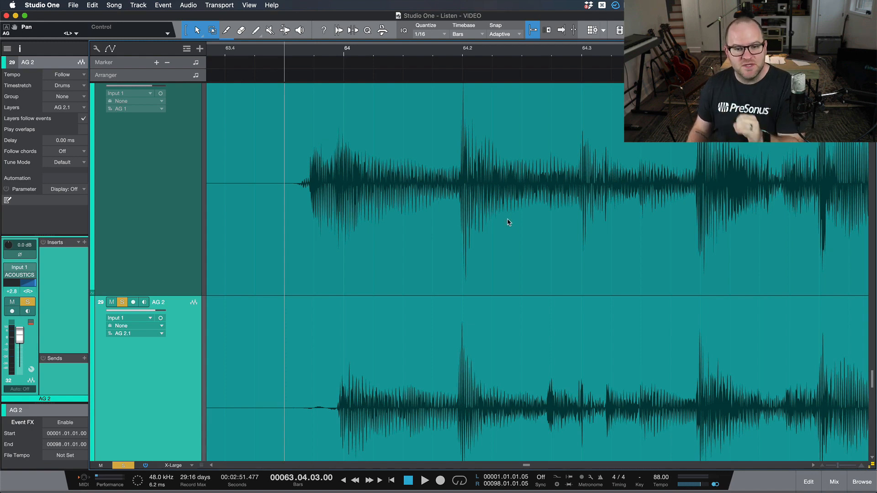
pyautogui.moveTo(524, 253)
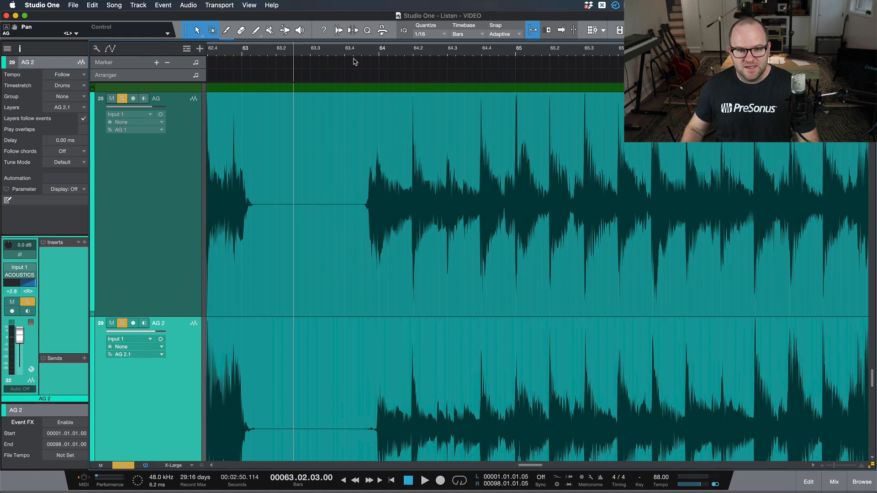
pyautogui.click(351, 53)
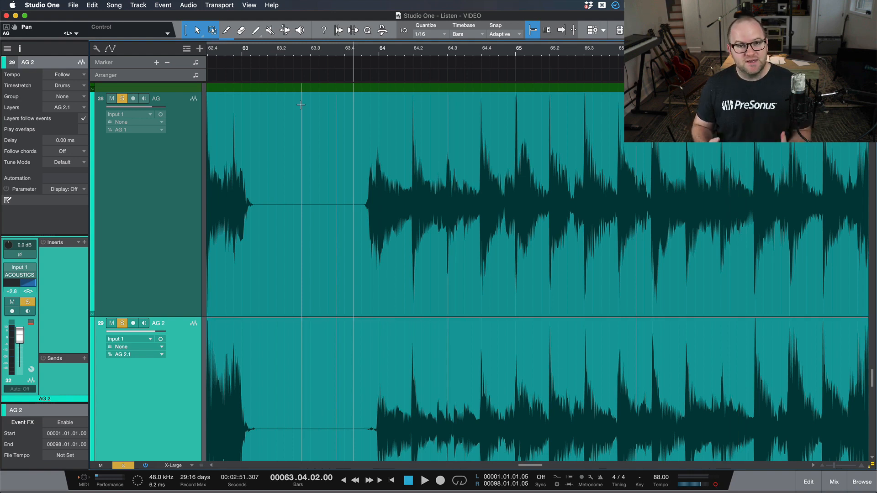
pyautogui.click(424, 481)
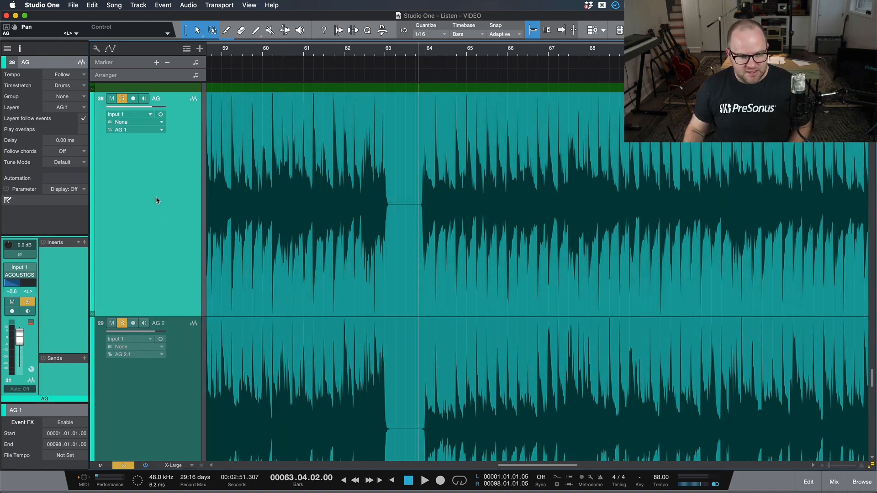
pyautogui.moveTo(223, 273)
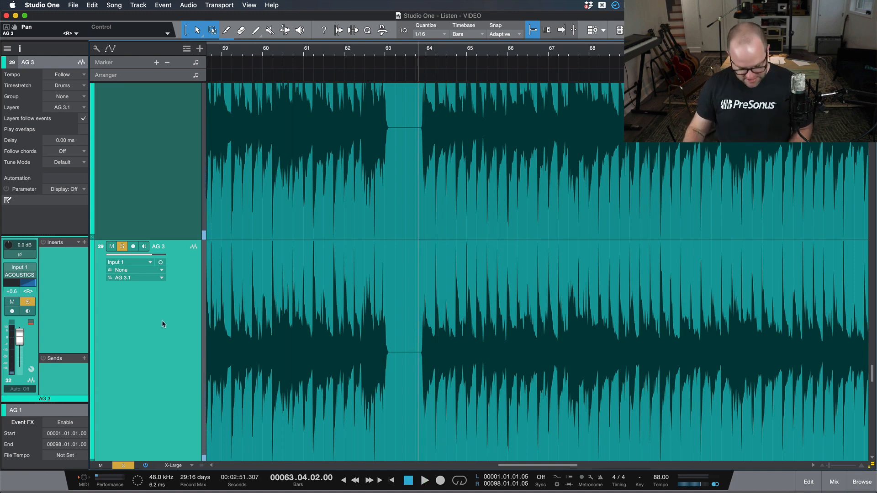
# - Flip the polarity of the duplicated AG 3 track and unsolo the guitars in the full song
pyautogui.click(862, 482)
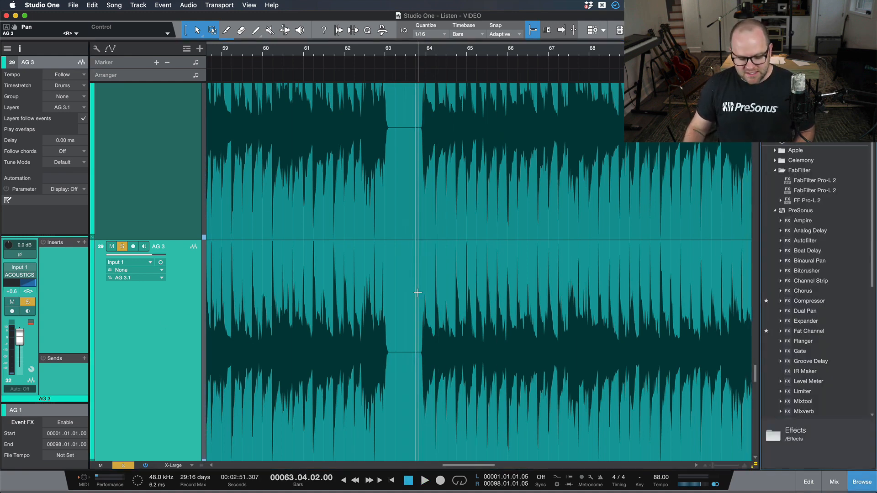
pyautogui.click(834, 483)
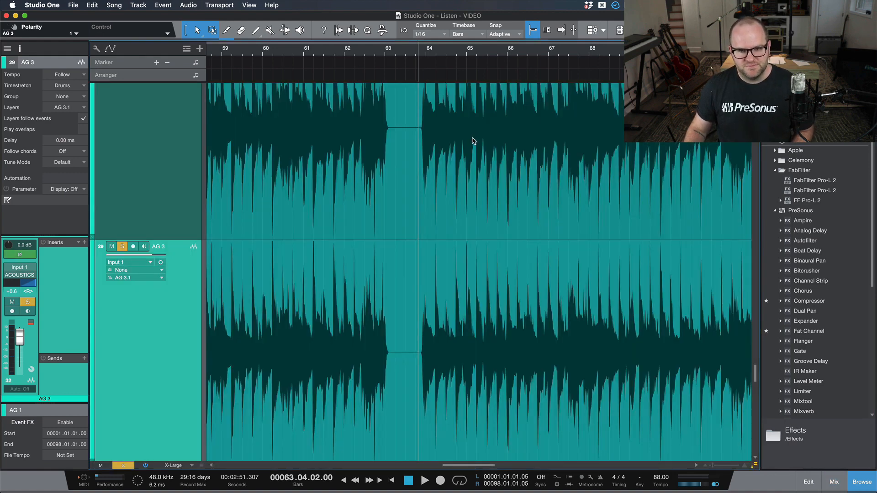
pyautogui.click(426, 481)
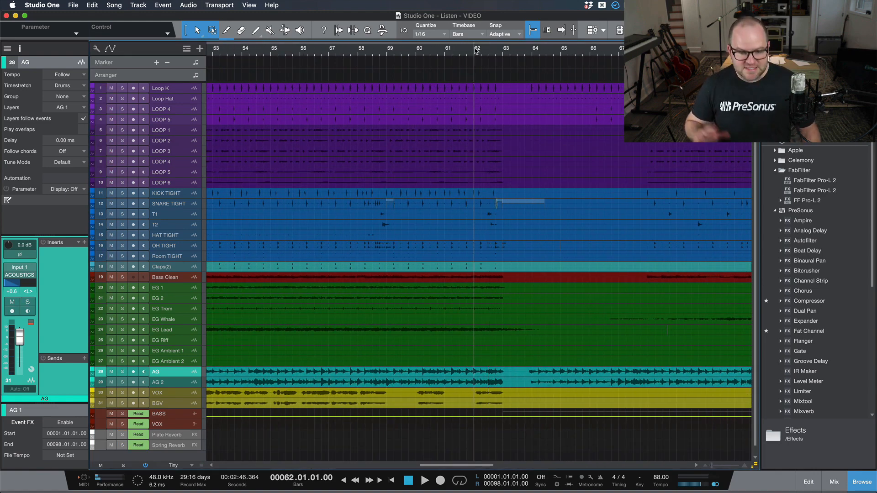
# - Play the full arrangement from bar 62 with both panned acoustic guitars in the mix
pyautogui.click(428, 481)
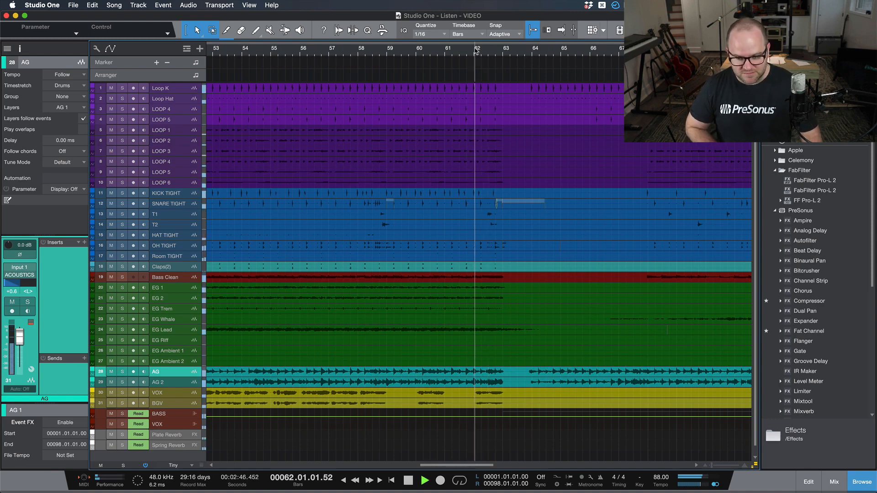